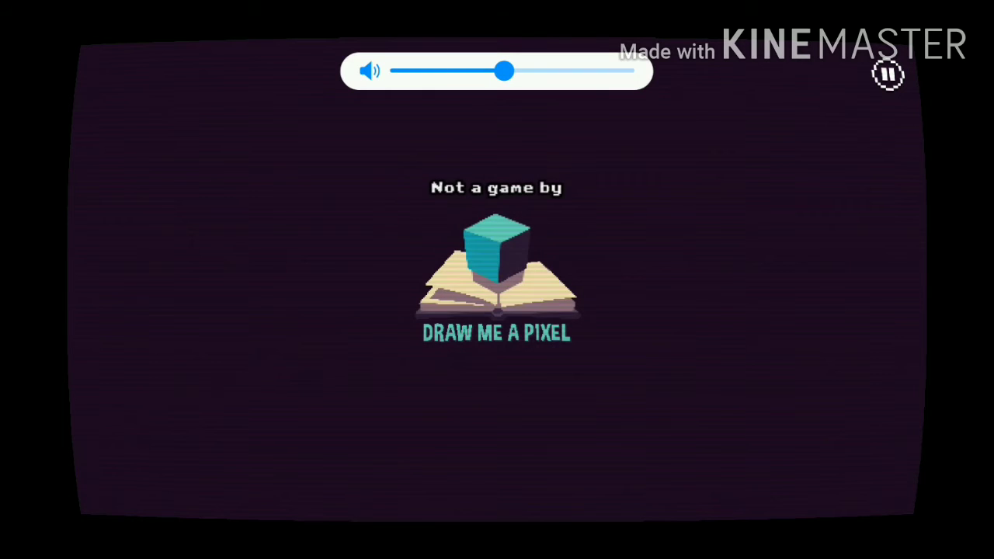
Pull the O out of NO in the title so it falls to the bottom.
{"action": "left_click", "coordinate": [888, 75]}
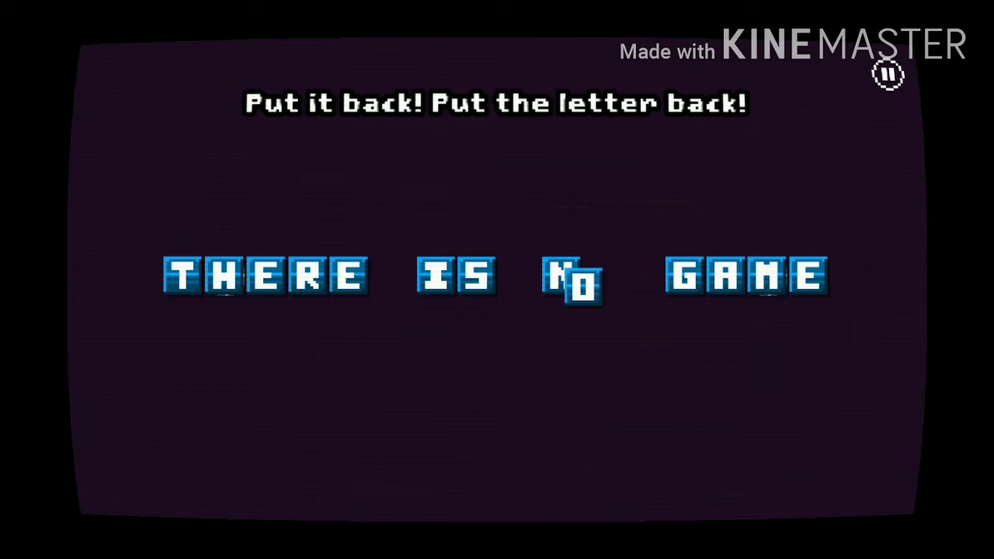
{"action": "left_click_drag", "start_coordinate": [578, 288], "coordinate": [605, 407]}
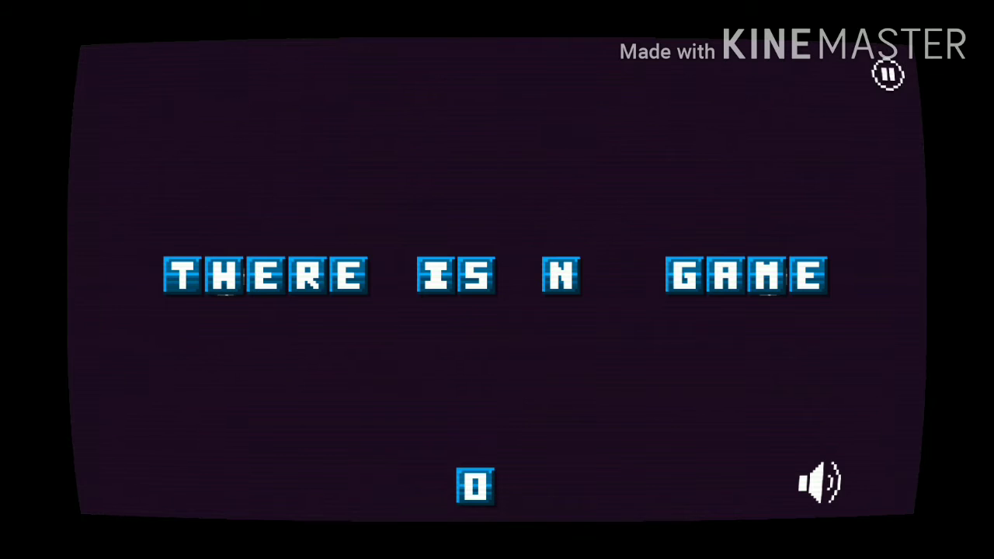
{"action": "left_click", "coordinate": [821, 482]}
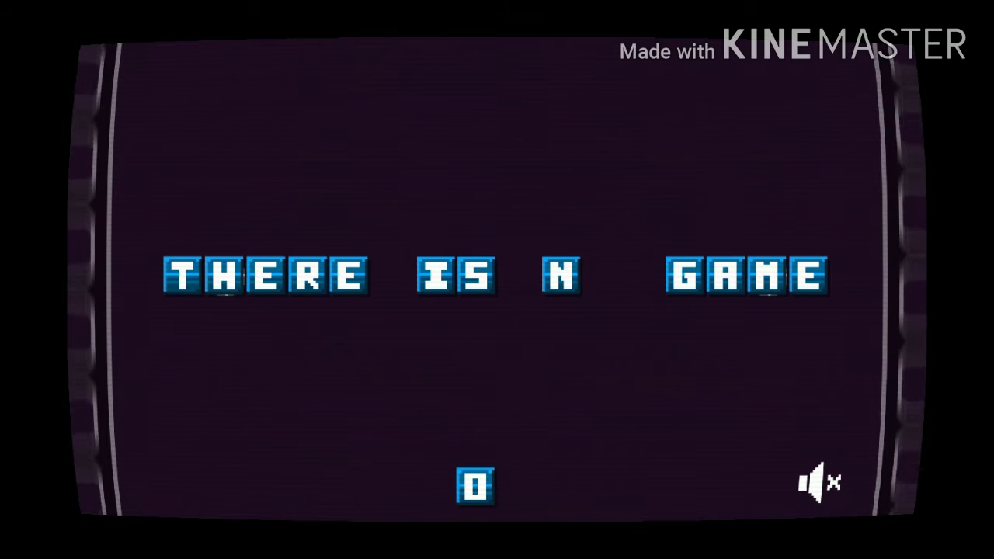
{"action": "left_click", "coordinate": [821, 482]}
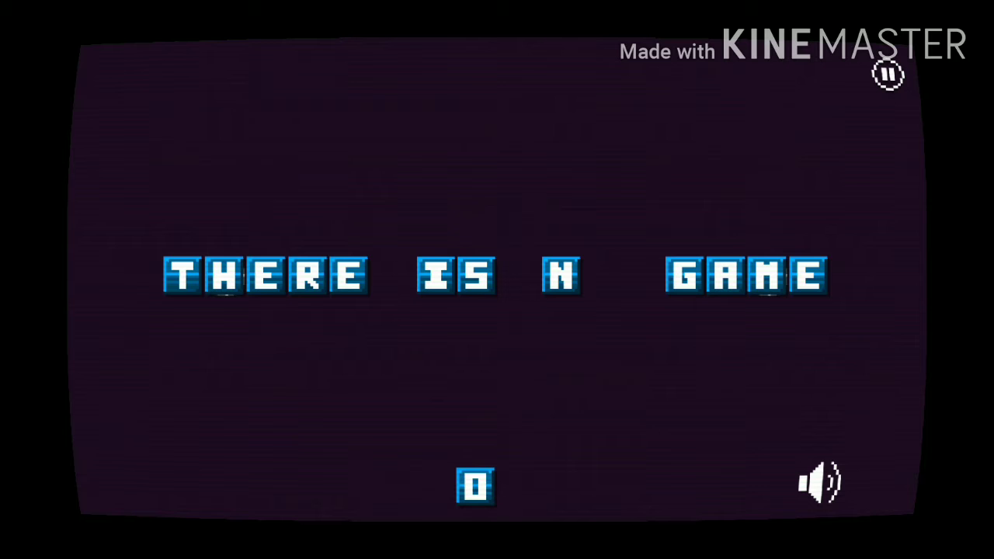
{"action": "left_click", "coordinate": [820, 482]}
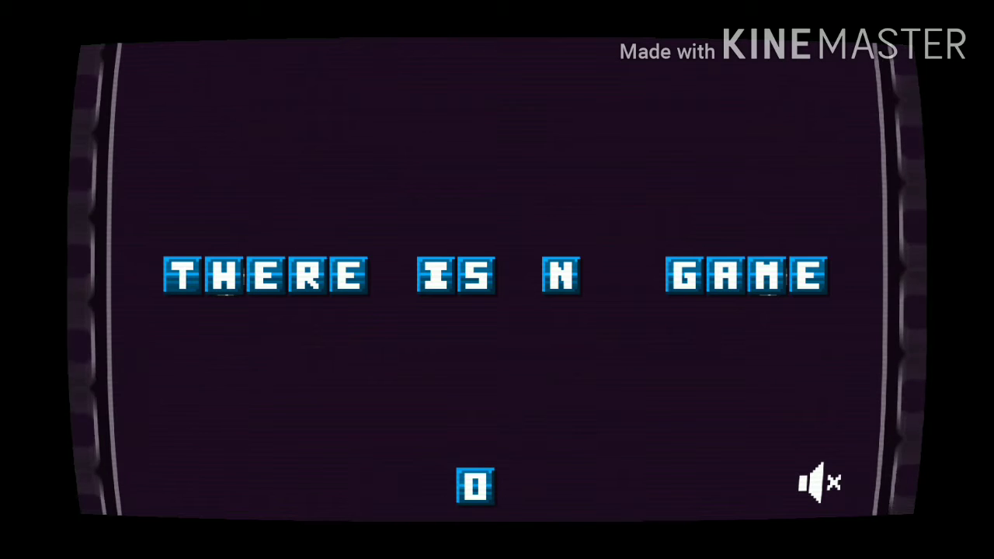
{"action": "left_click", "coordinate": [815, 481]}
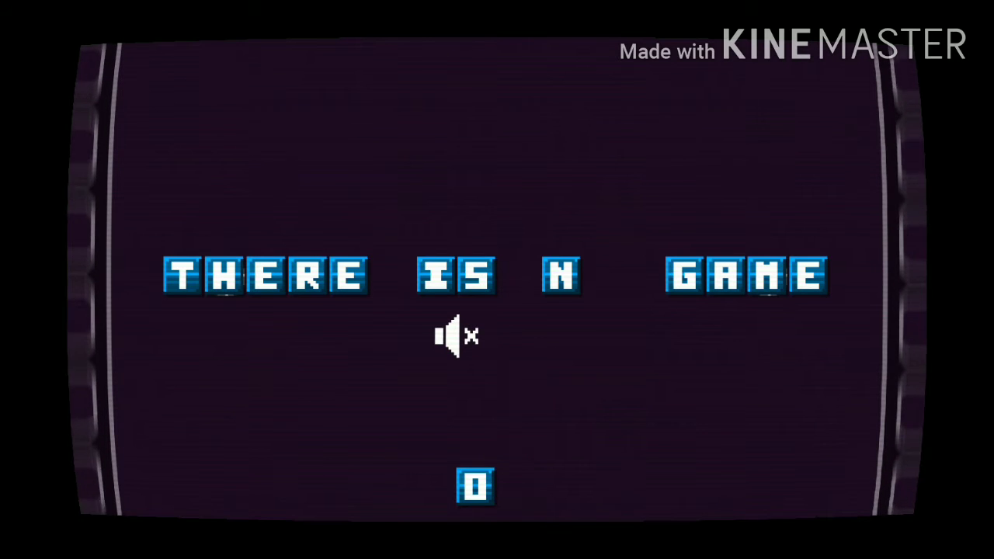
{"action": "left_click", "coordinate": [453, 336]}
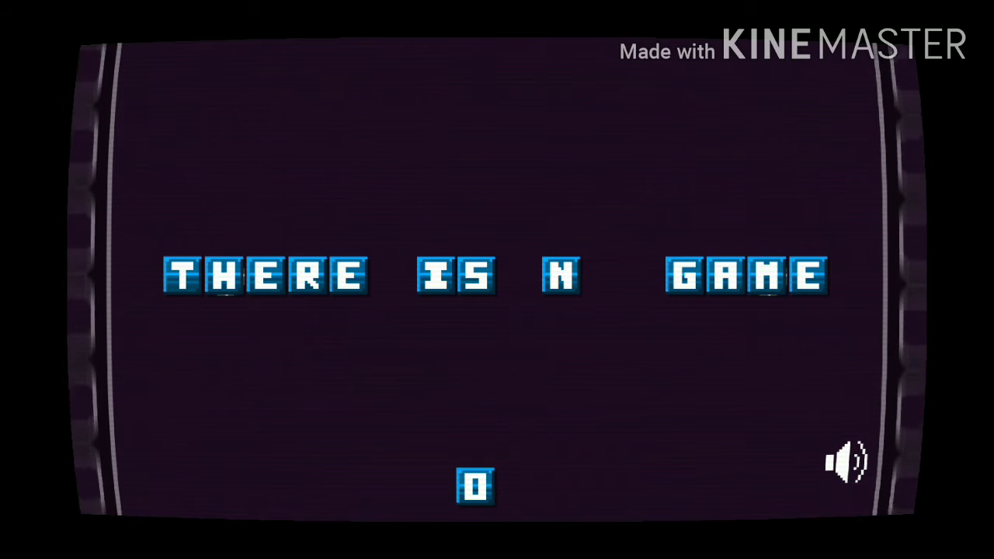
{"action": "left_click", "coordinate": [845, 458]}
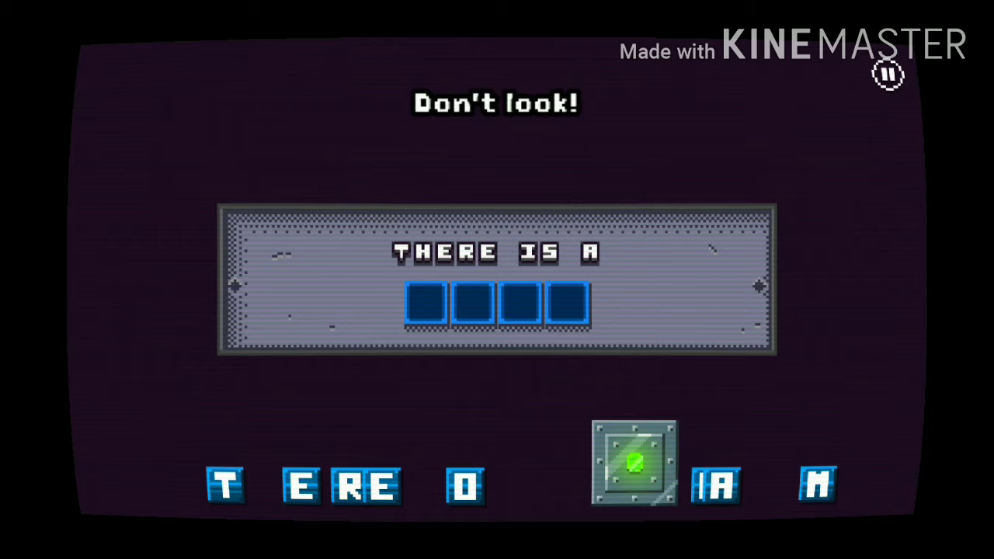
Pick up a letter block from the bottom row for the THERE IS A slots.
{"action": "left_click", "coordinate": [225, 485]}
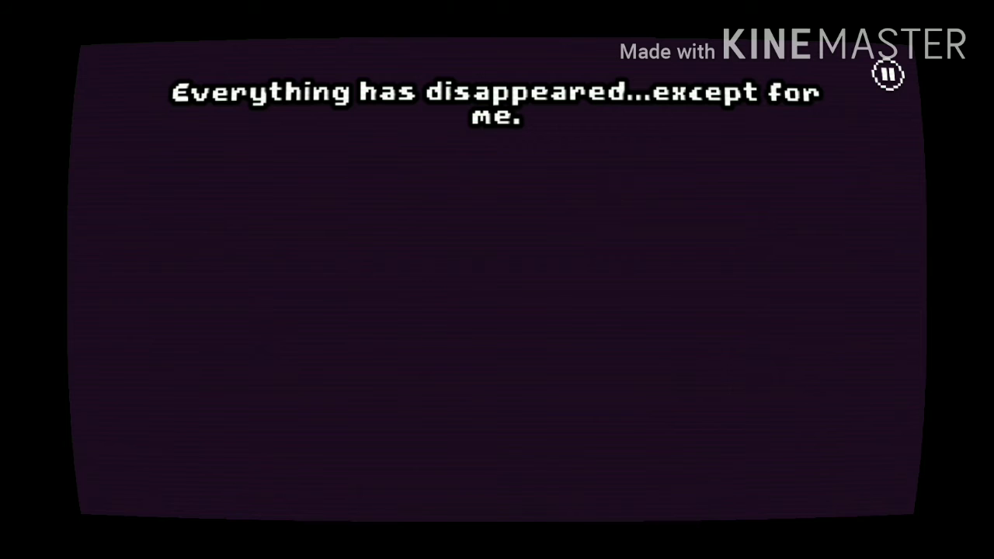
Pause the game and resume straight away, reaching the YES/NO question.
{"action": "left_click", "coordinate": [889, 75]}
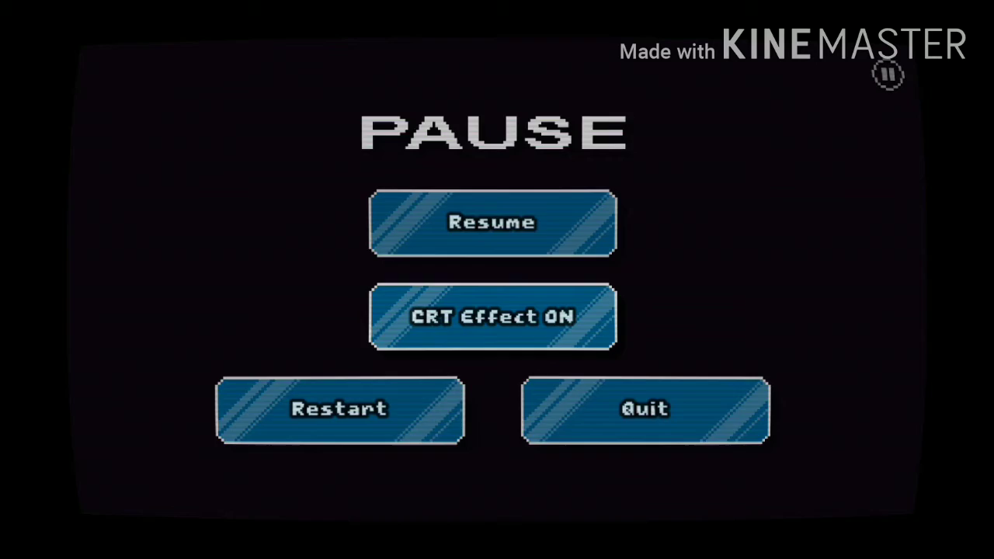
{"action": "left_click", "coordinate": [491, 224]}
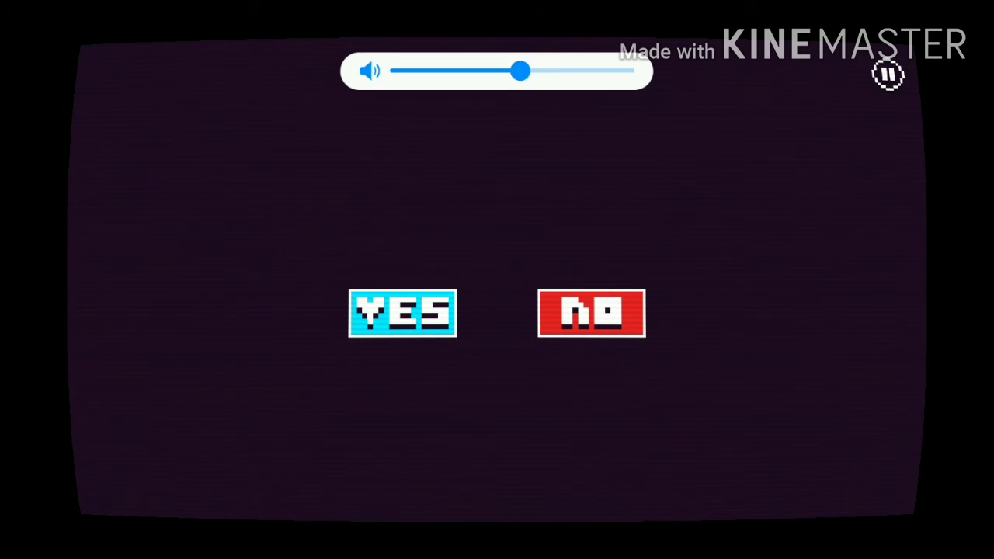
Nudge the volume slider up near maximum, then answer YES, drawing 'Oh?! Really!?'.
{"action": "left_click_drag", "start_coordinate": [521, 71], "coordinate": [541, 72]}
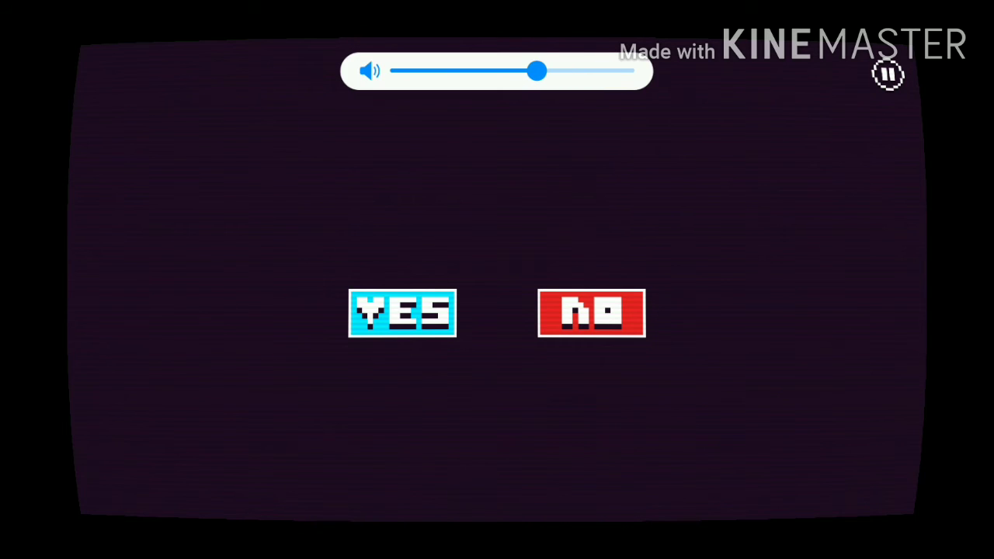
{"action": "left_click_drag", "start_coordinate": [540, 72], "coordinate": [507, 71]}
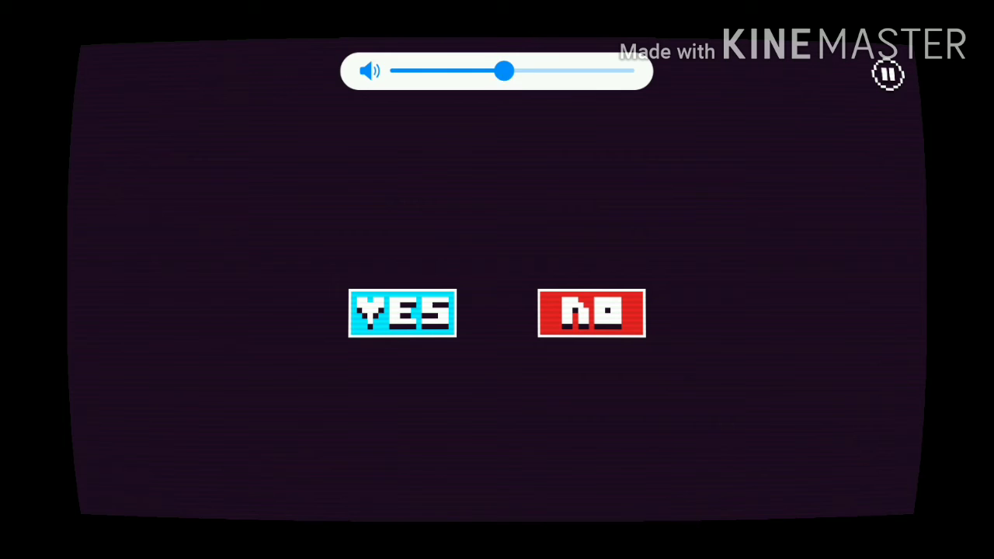
{"action": "left_click_drag", "start_coordinate": [506, 72], "coordinate": [618, 71]}
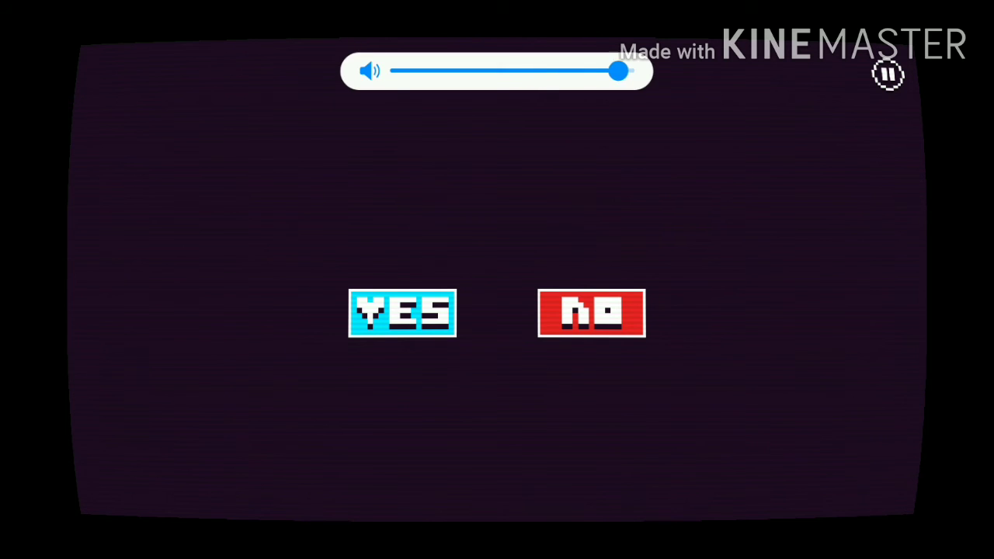
{"action": "left_click", "coordinate": [400, 314]}
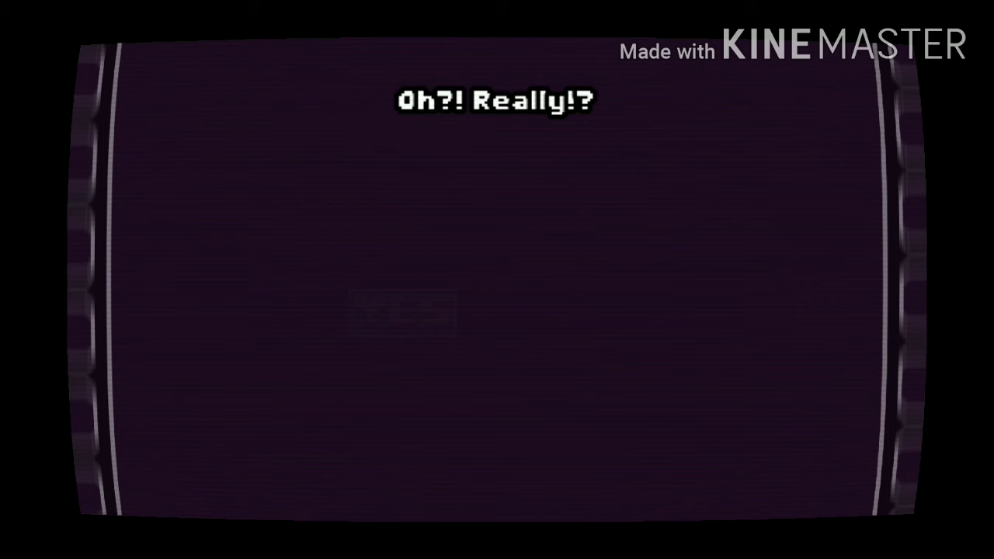